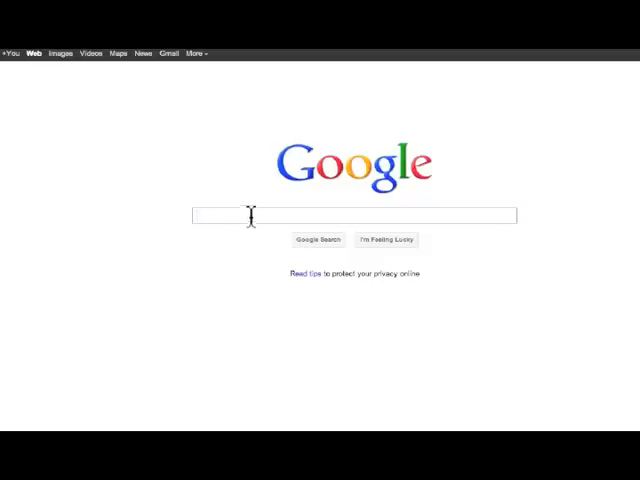
# Search Google for 'ClickDesk Joomla'
pyautogui.write('Cl')
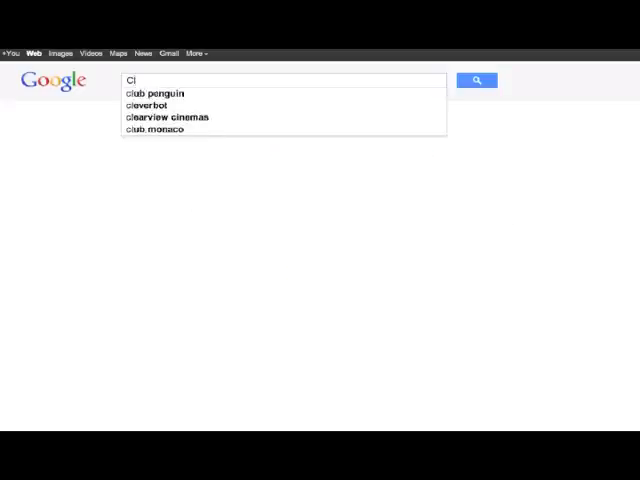
pyautogui.write('ClickDesk Joomla')
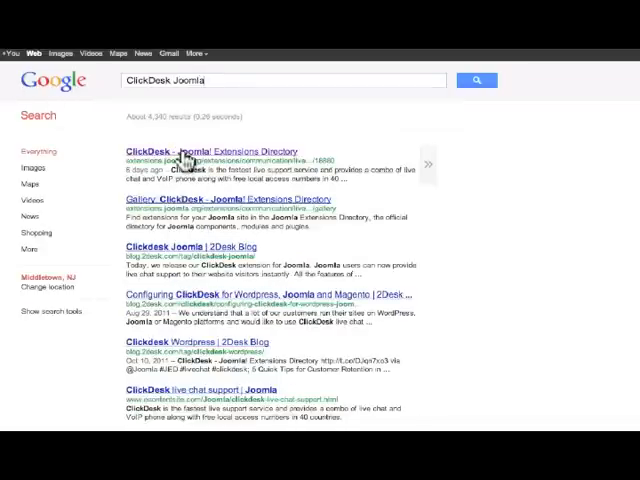
# Open the ClickDesk listing in the Joomla Extensions Directory
pyautogui.click(221, 151)
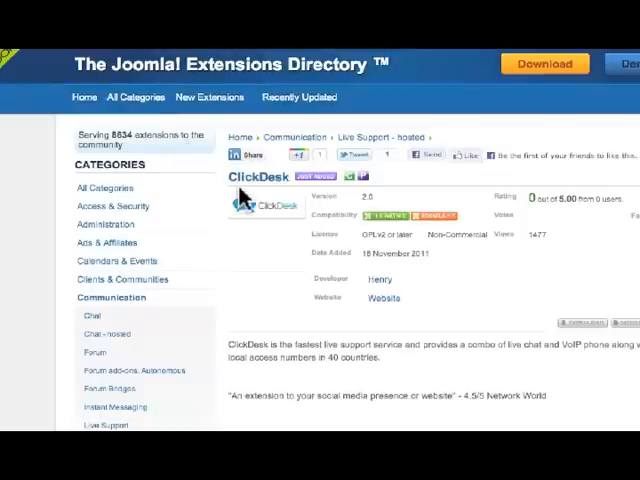
pyautogui.moveTo(590, 328)
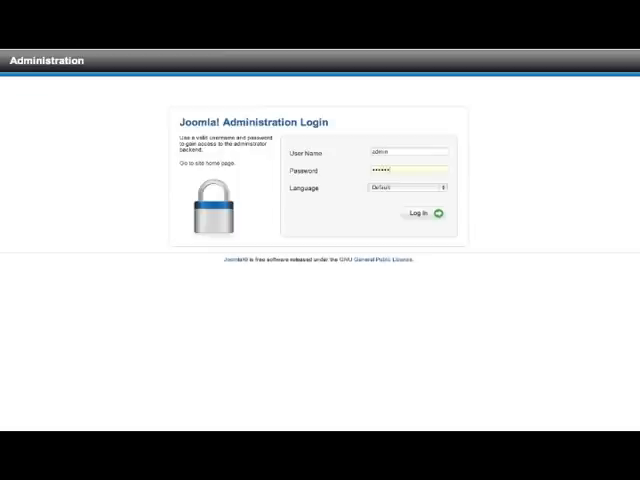
# Log in to the Joomla administrator backend
pyautogui.click(423, 213)
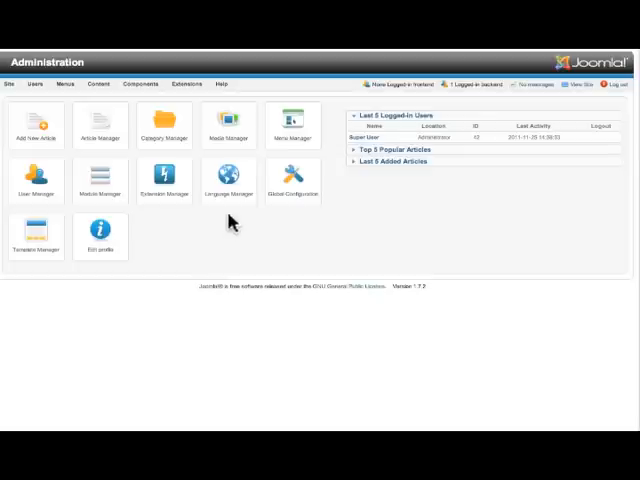
pyautogui.moveTo(167, 186)
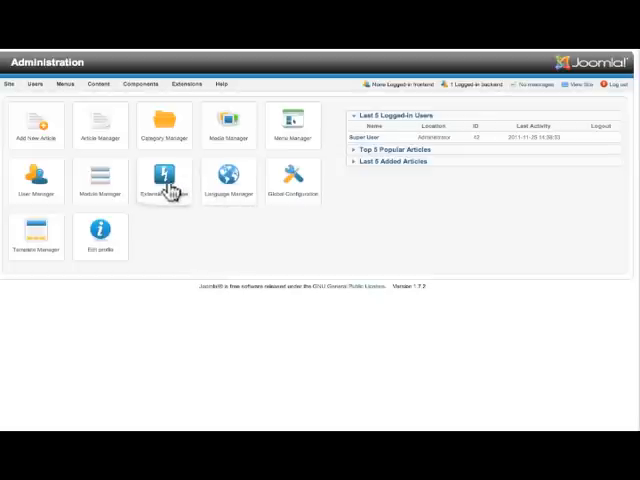
pyautogui.moveTo(177, 188)
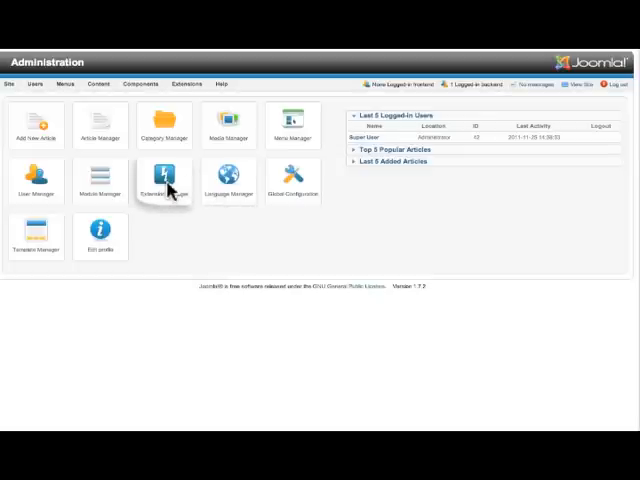
# Upload and install com_clickdesk.zip, then open the ClickDesk component
pyautogui.click(165, 177)
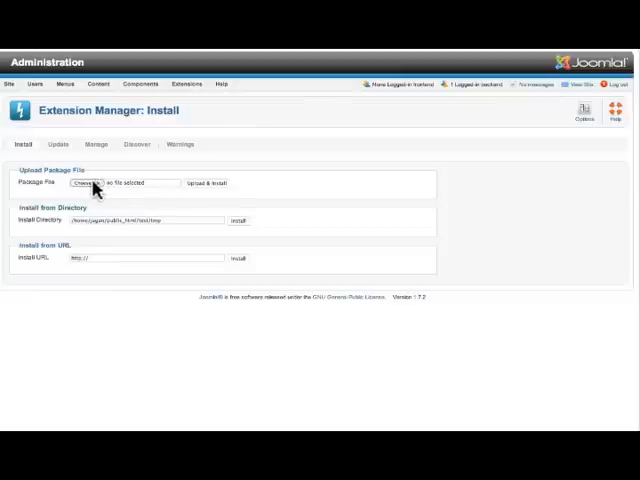
pyautogui.click(93, 186)
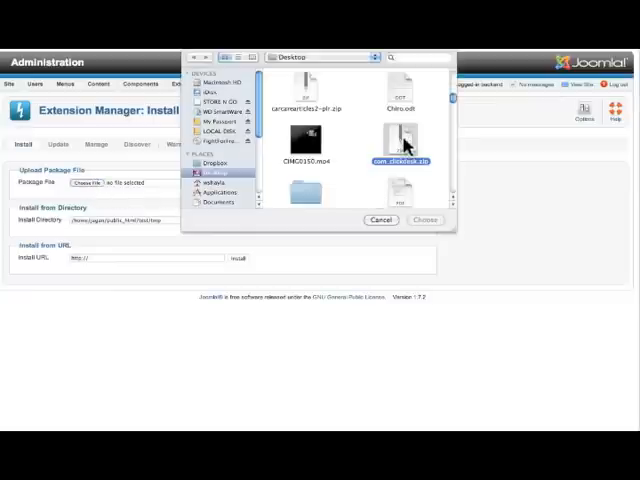
pyautogui.click(424, 220)
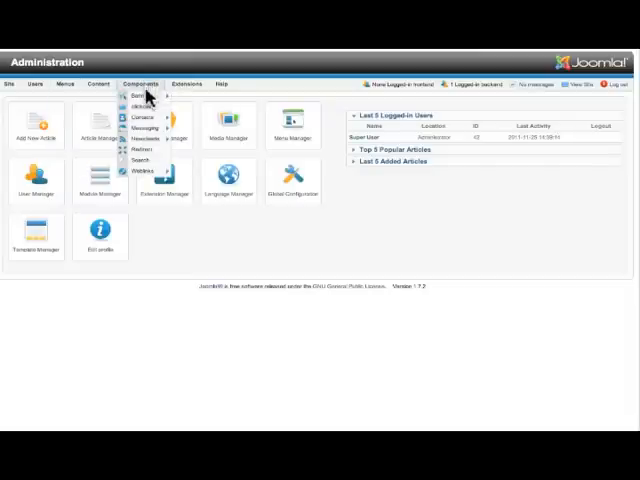
pyautogui.moveTo(155, 115)
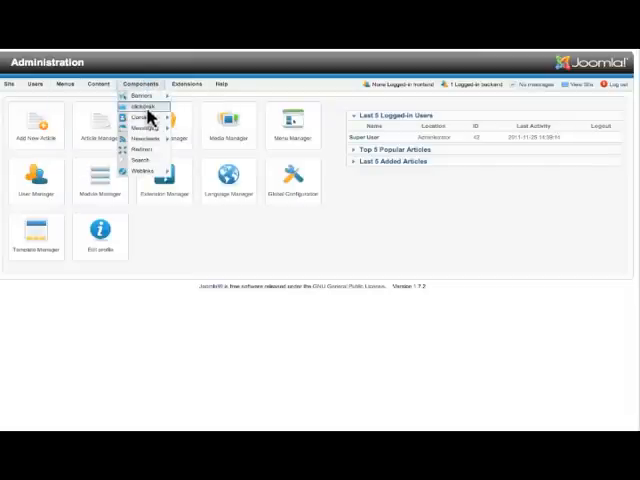
pyautogui.click(143, 103)
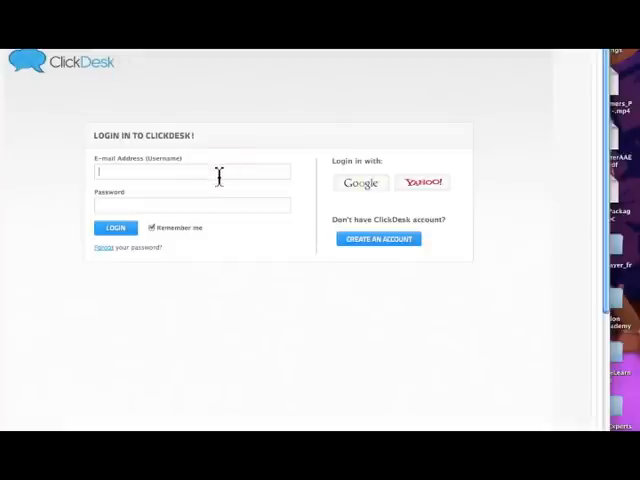
pyautogui.write('johndoe')
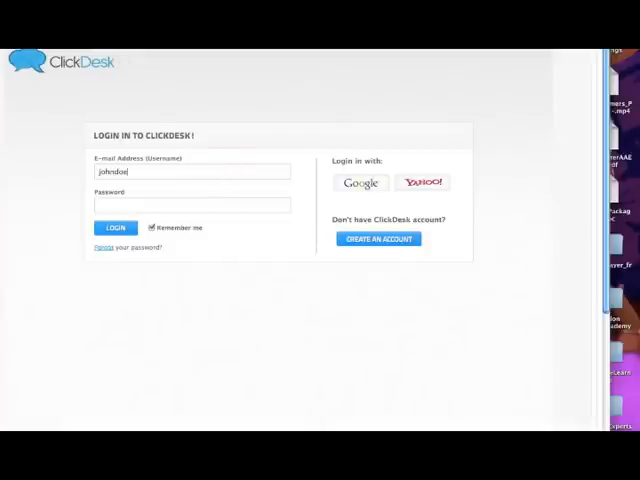
pyautogui.write('@email.com')
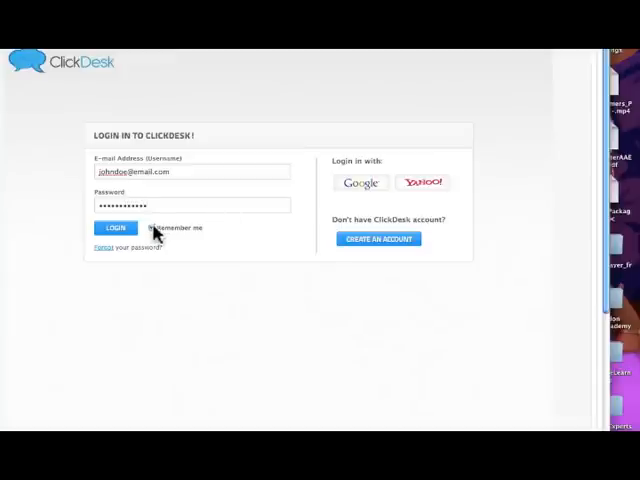
pyautogui.click(114, 228)
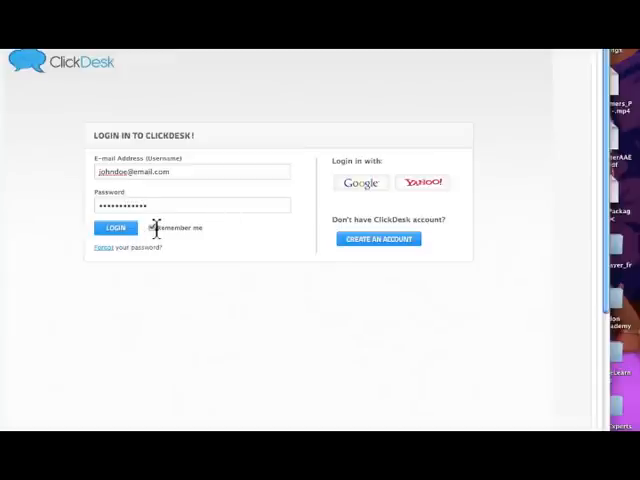
pyautogui.click(114, 227)
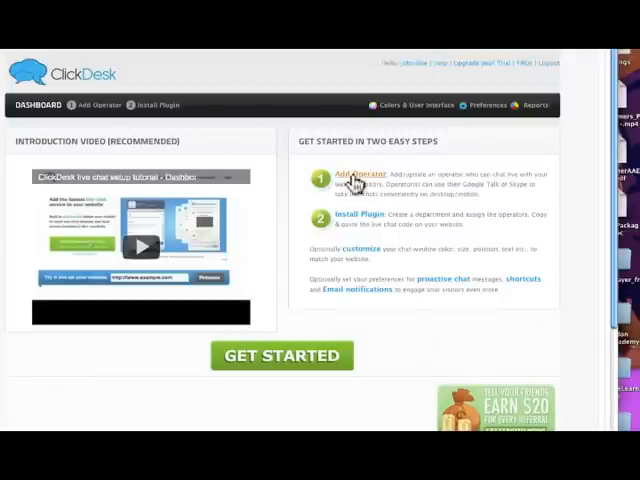
pyautogui.click(341, 172)
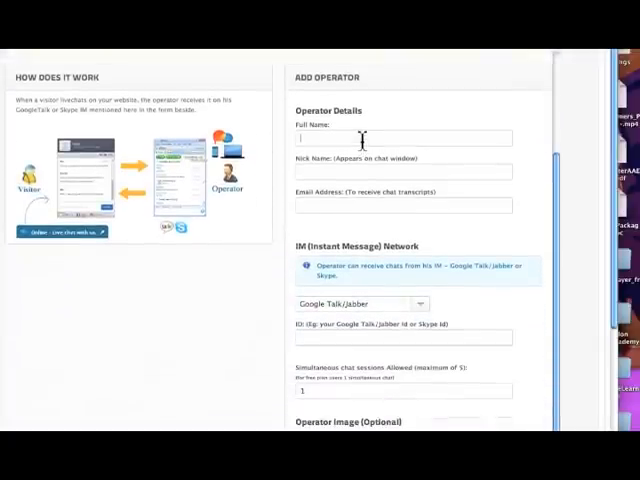
pyautogui.write('John Doe')
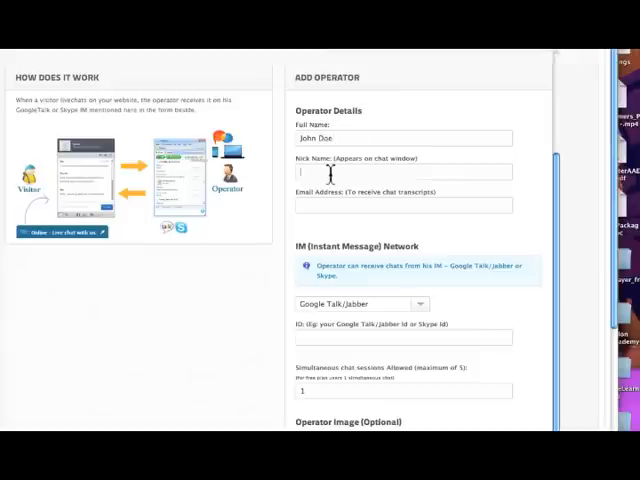
pyautogui.write('Johnny')
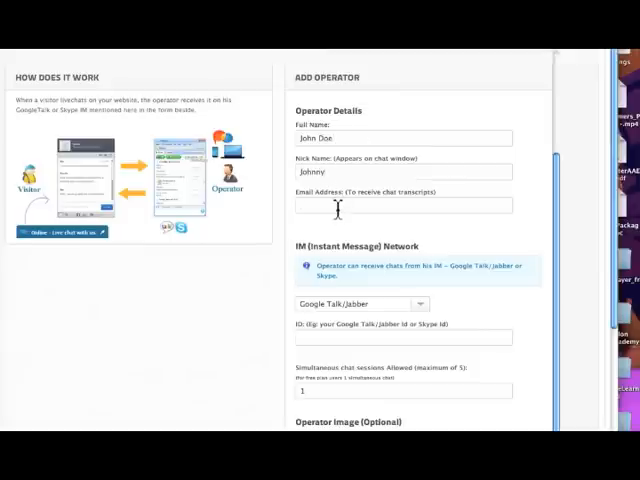
pyautogui.write('Johndoe@email.com')
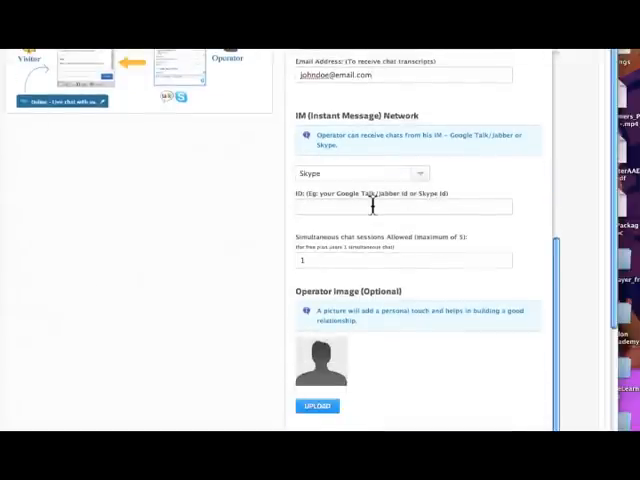
# Enter Skype ID johndoe5726 and submit the new operator
pyautogui.write('JohnDoe5726')
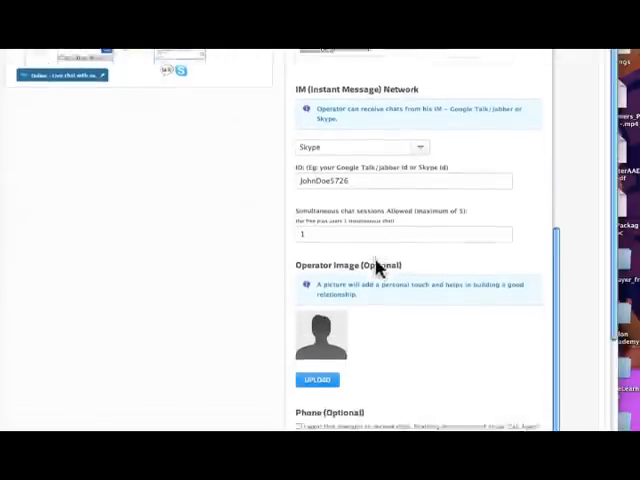
pyautogui.scroll(-3)
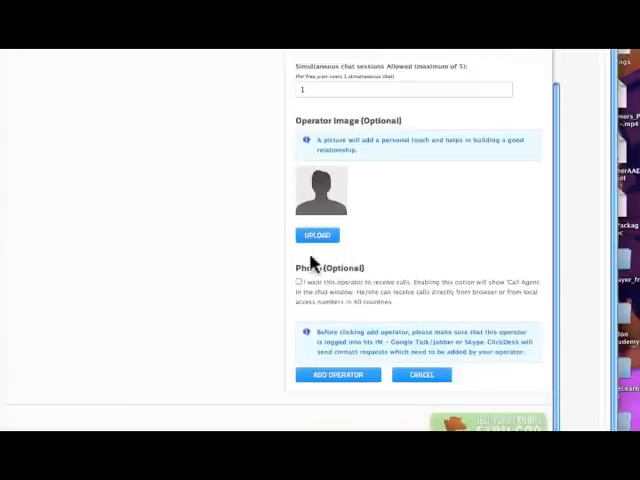
pyautogui.scroll(-3)
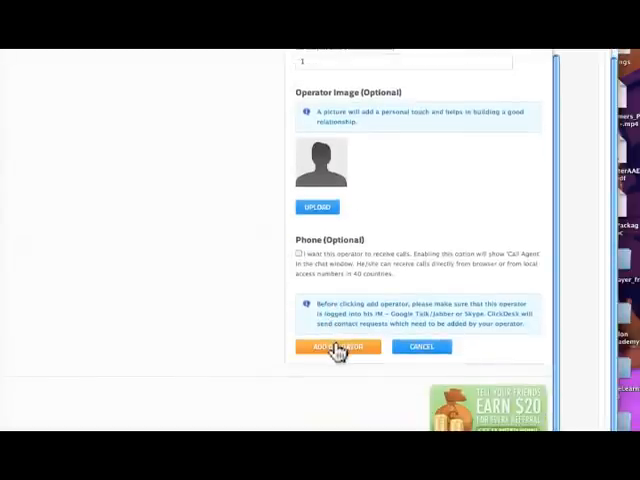
pyautogui.click(337, 347)
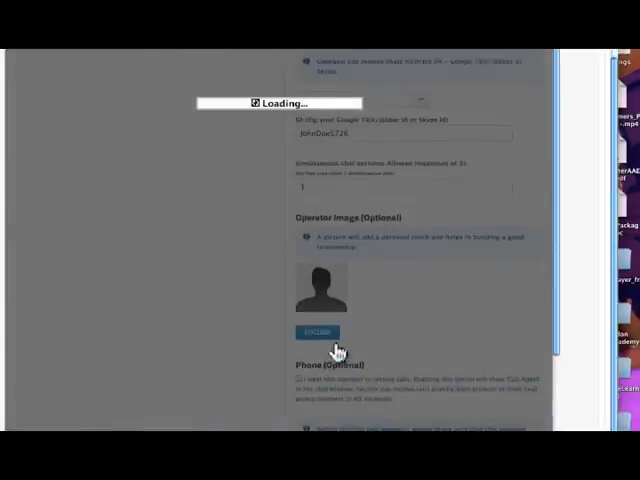
pyautogui.click(316, 332)
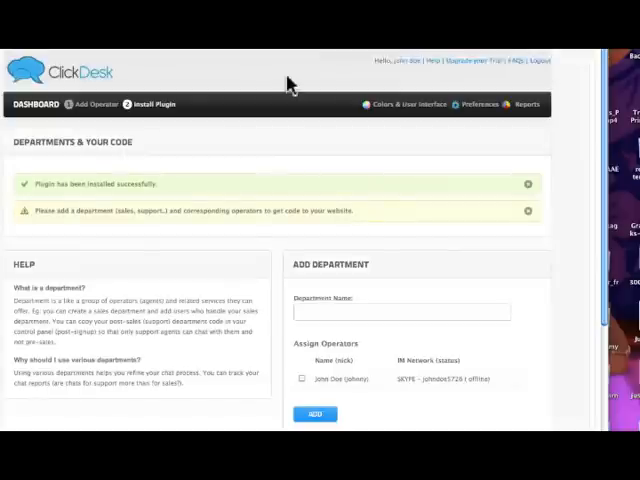
# Create department 'General' with John Doe assigned as operator
pyautogui.scroll(-3)
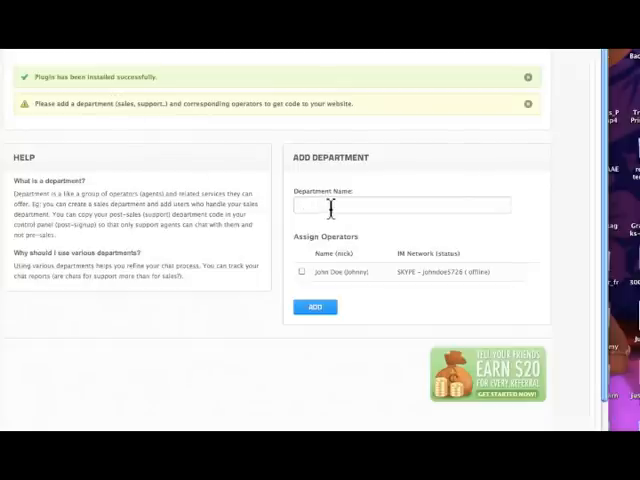
pyautogui.write('General')
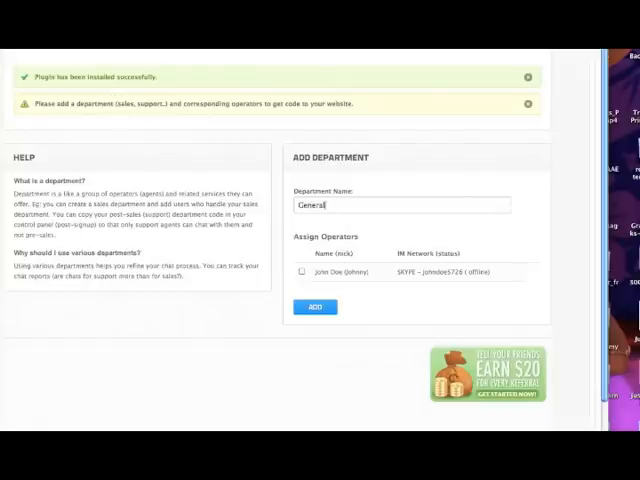
pyautogui.click(302, 272)
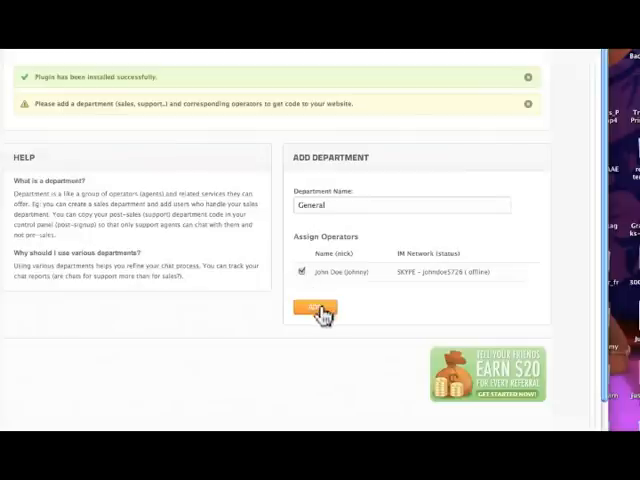
pyautogui.click(316, 305)
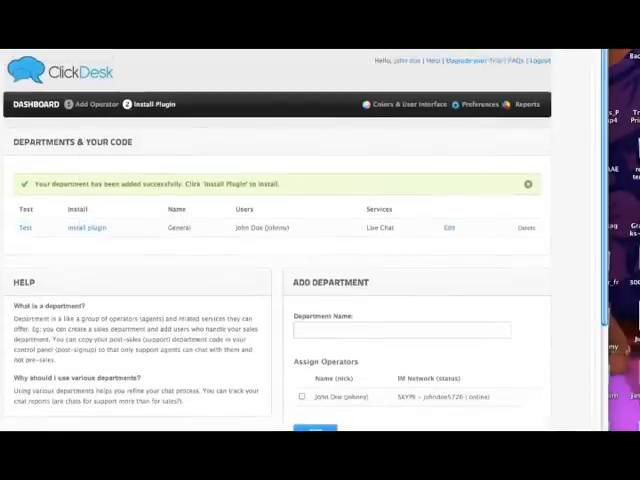
pyautogui.scroll(-3)
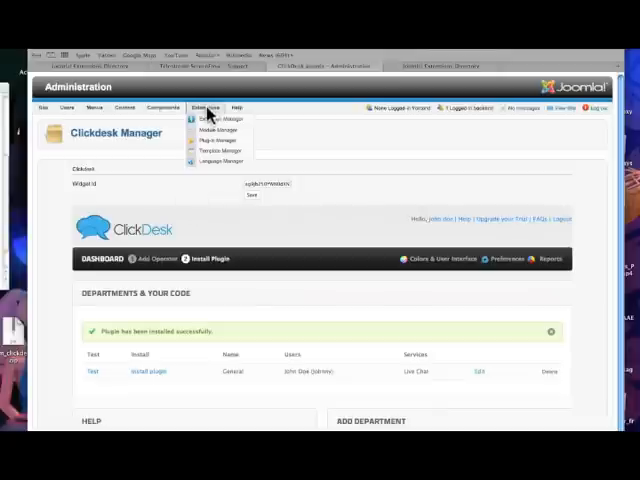
pyautogui.moveTo(215, 140)
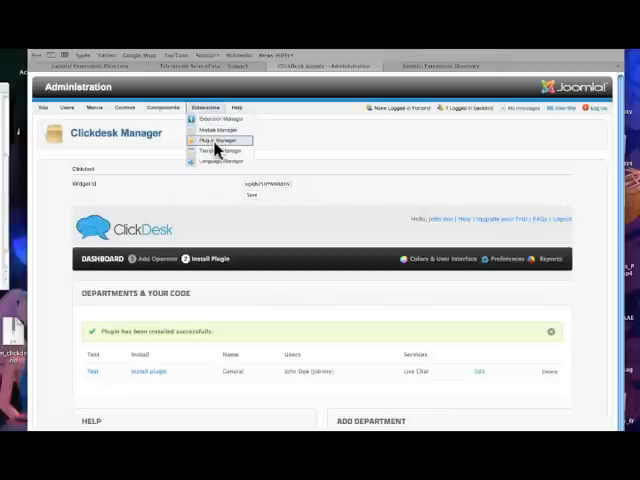
# Enable System - ClickDesk Plugin in the Plug-in Manager
pyautogui.click(213, 140)
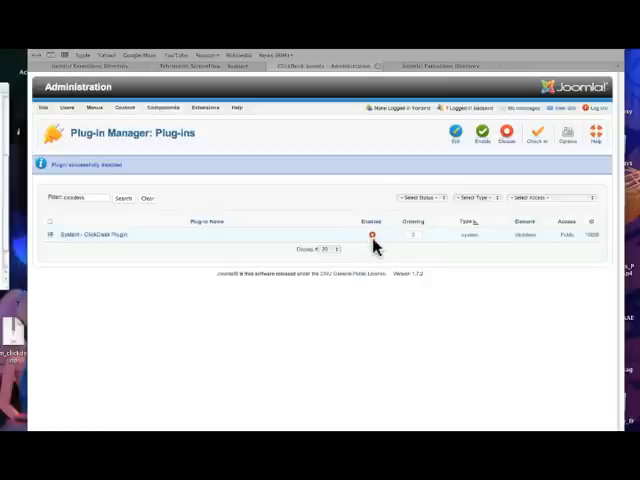
pyautogui.click(371, 234)
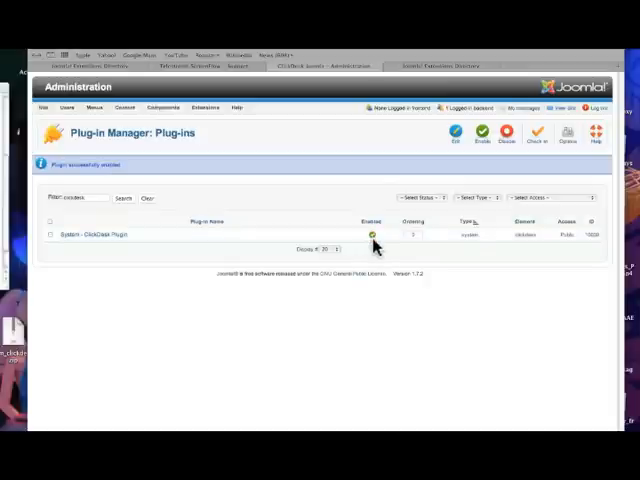